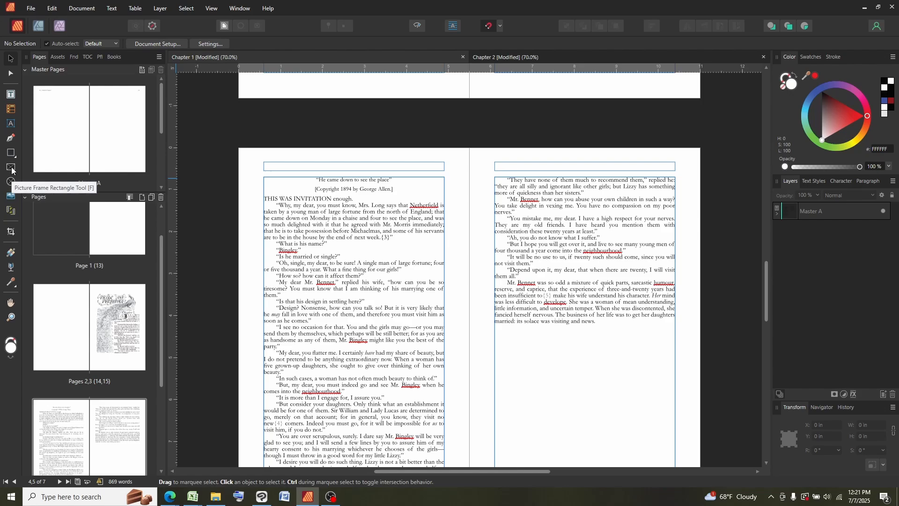
# Draw an empty rectangular picture frame over the top of the Chapter 1 text frame
pyautogui.click(10, 169)
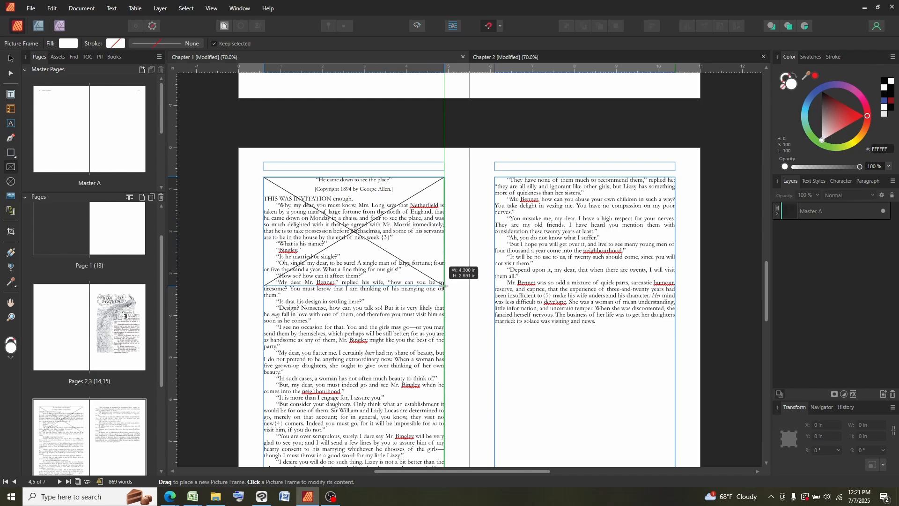
pyautogui.click(353, 235)
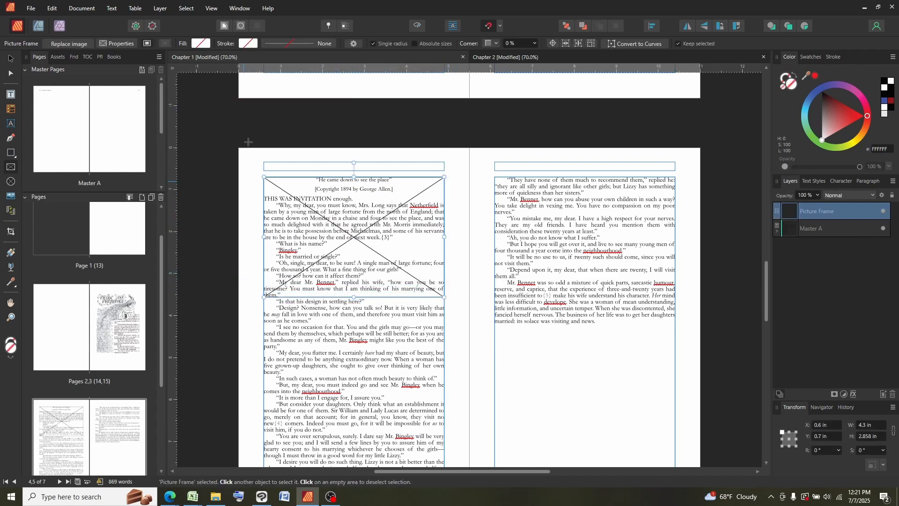
pyautogui.moveTo(241, 26)
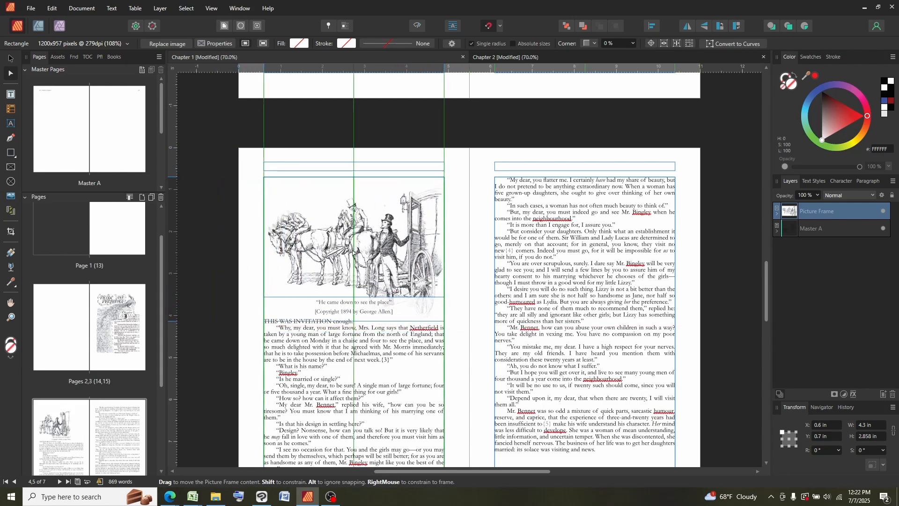
# Place the horse-and-carriage illustration in the frame and trim the frame height to the picture
pyautogui.click(354, 241)
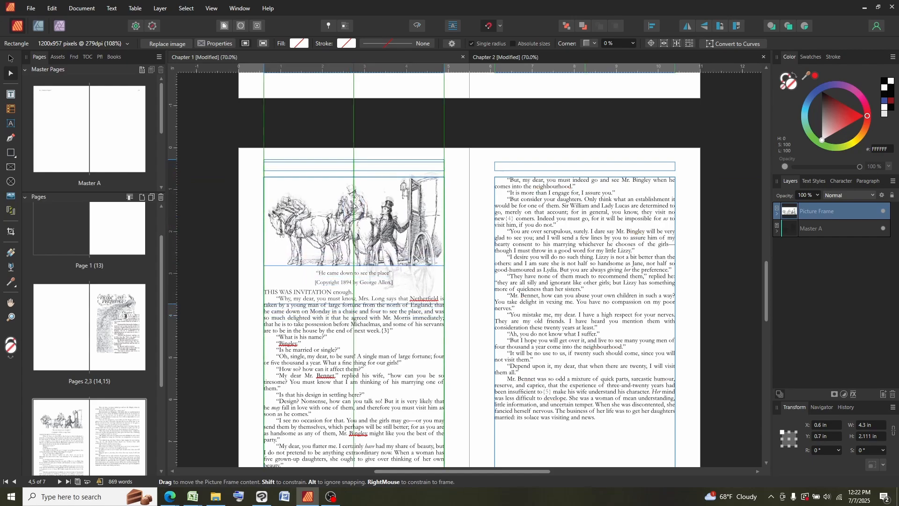
pyautogui.click(353, 221)
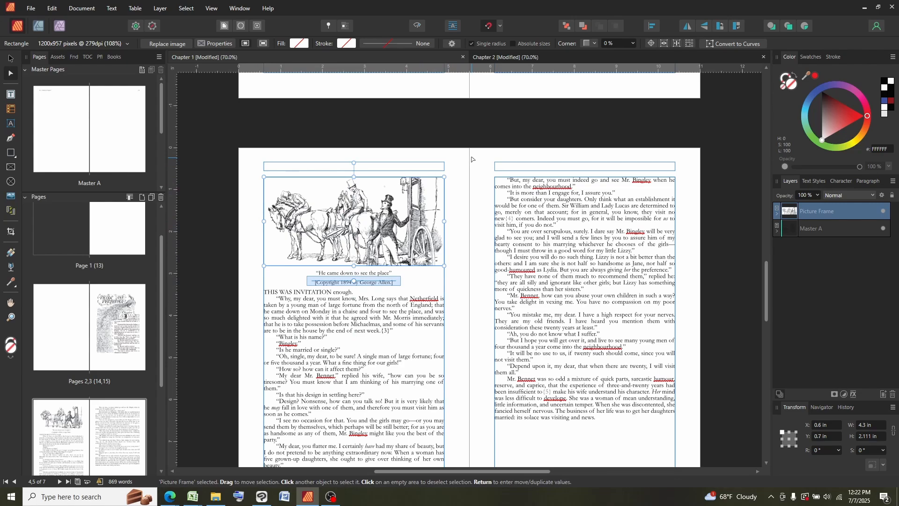
pyautogui.moveTo(196, 344)
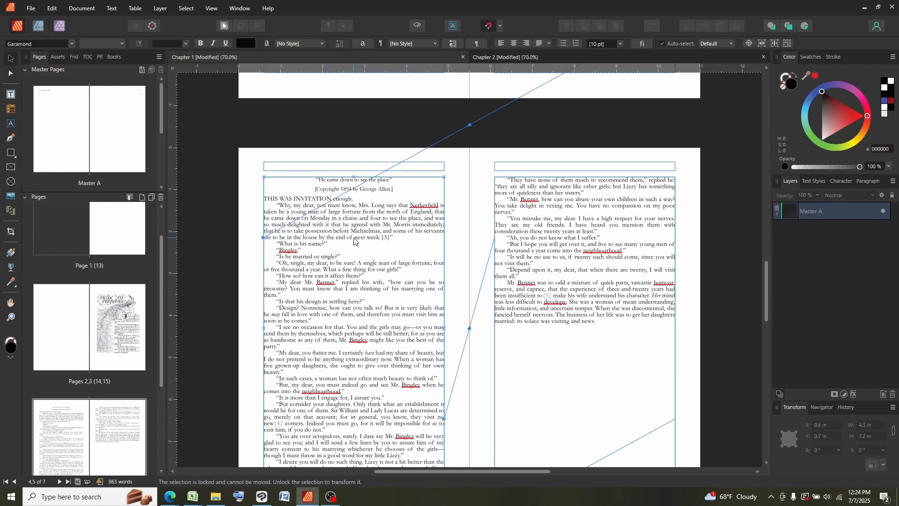
pyautogui.moveTo(377, 172)
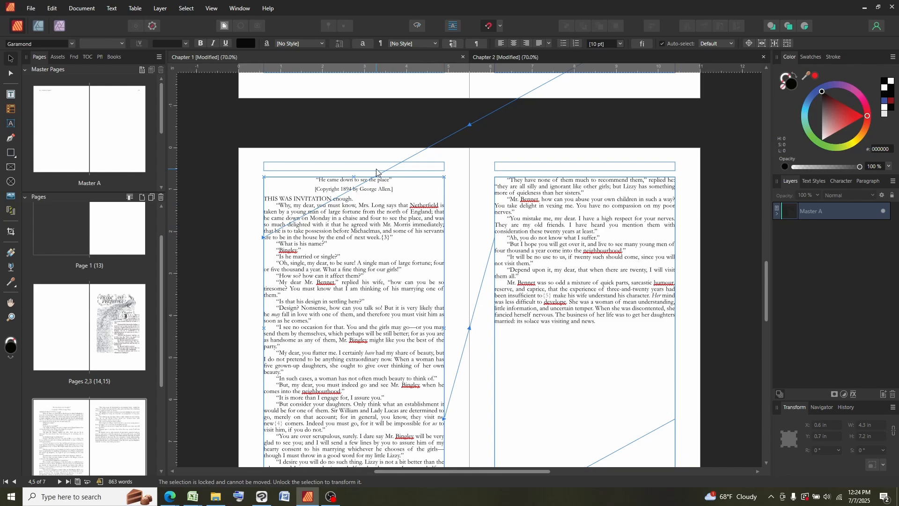
pyautogui.moveTo(377, 216)
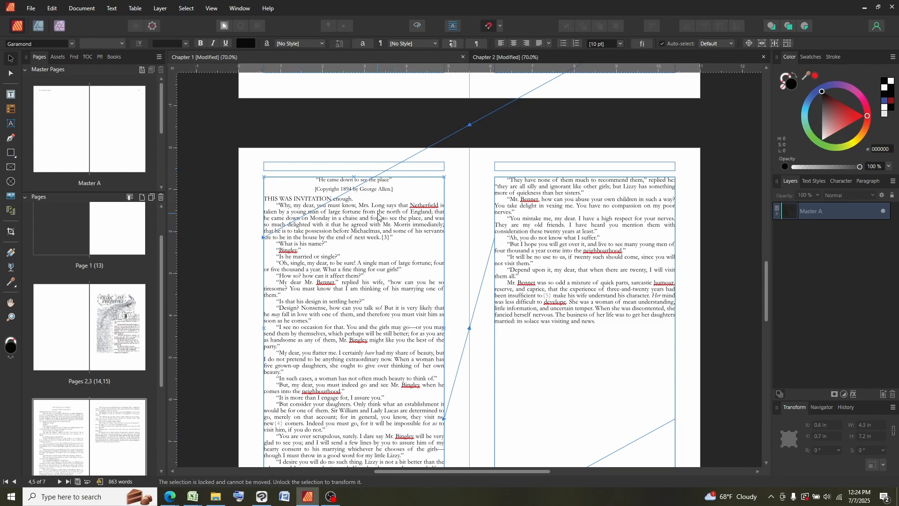
pyautogui.moveTo(343, 383)
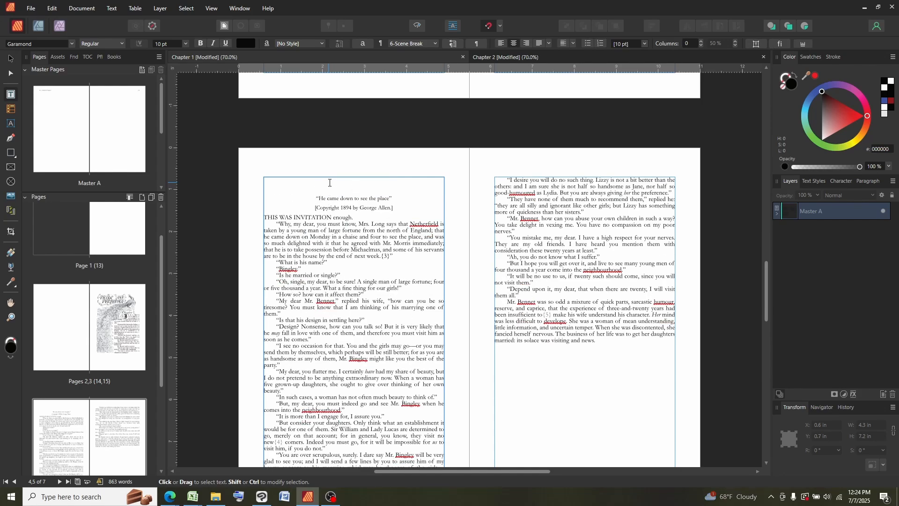
# Put the text caret in the story's blank first line to receive the inline illustration
pyautogui.click(813, 181)
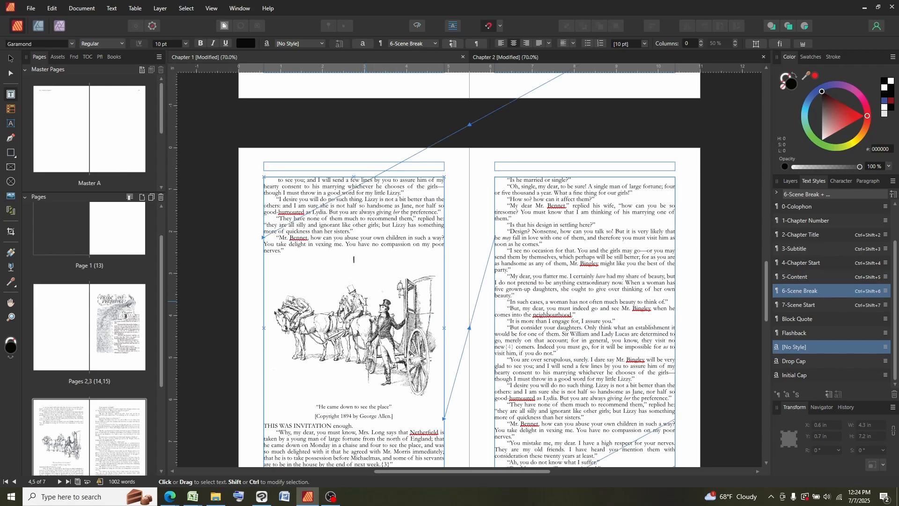
pyautogui.moveTo(376, 276)
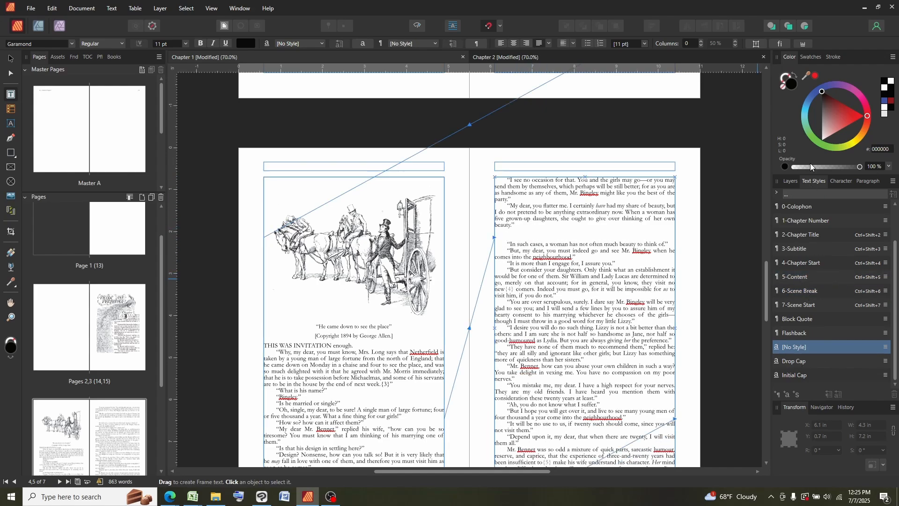
pyautogui.moveTo(799, 291)
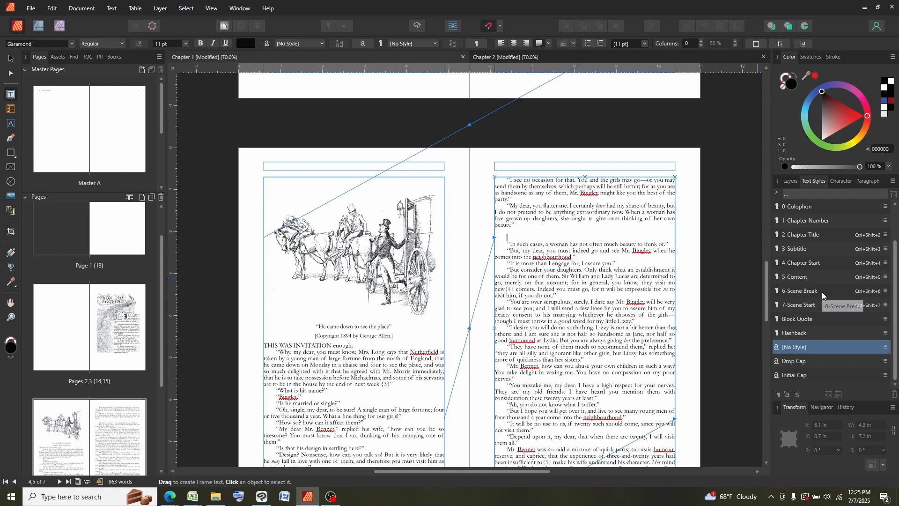
# Give blank lines the 6-Scene Break style and drop in ornaments from Assets' Breaks category
pyautogui.click(798, 291)
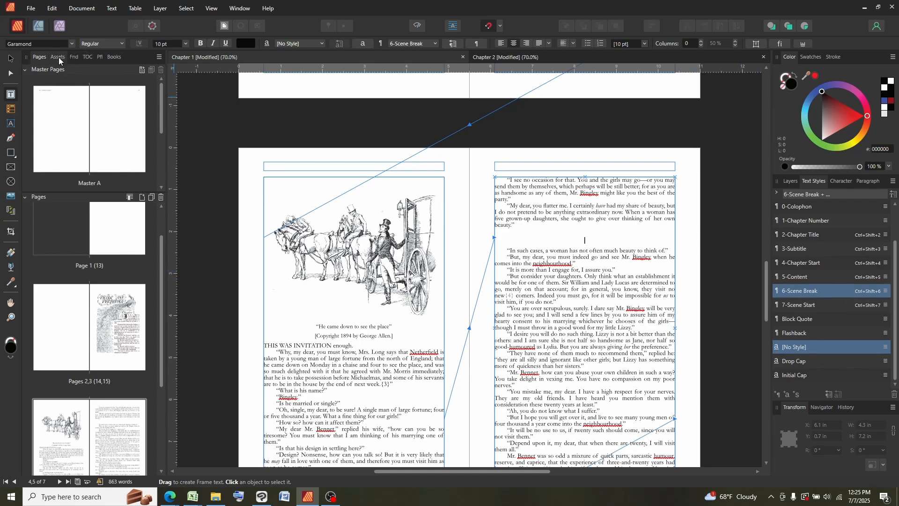
pyautogui.click(57, 56)
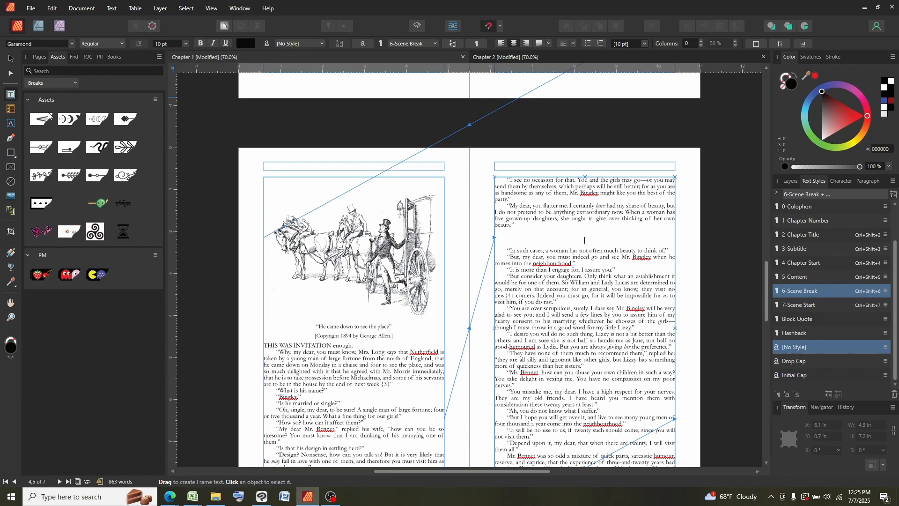
pyautogui.moveTo(124, 176)
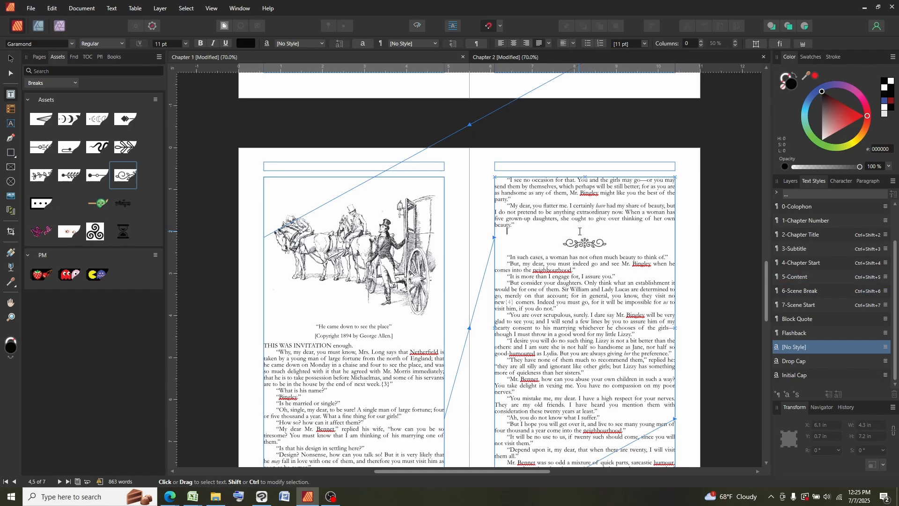
pyautogui.click(805, 291)
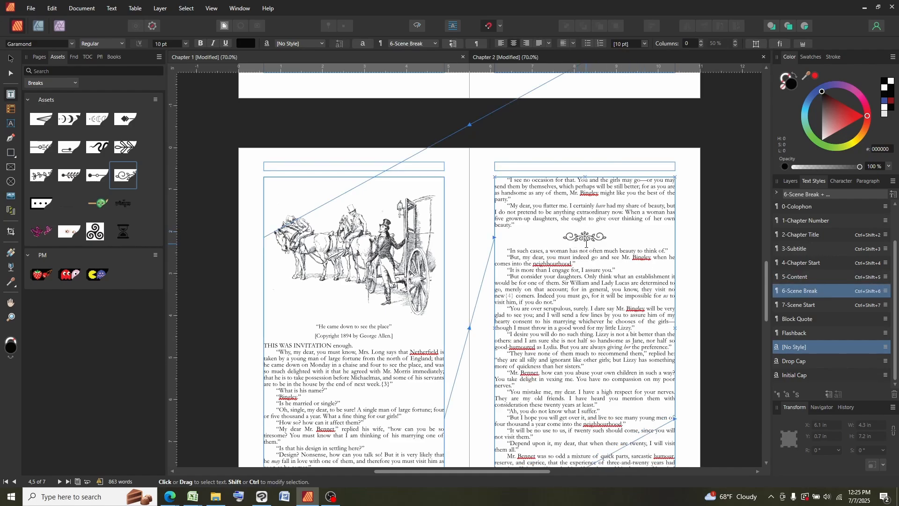
pyautogui.moveTo(463, 344)
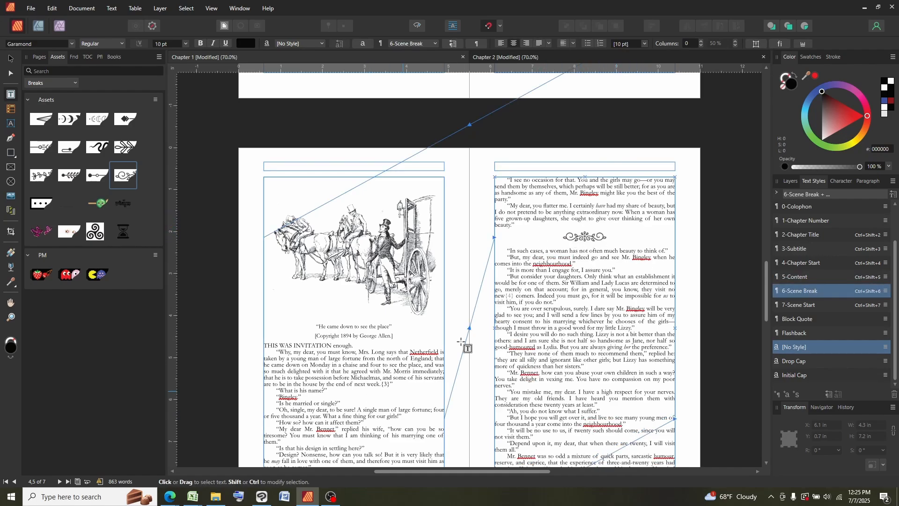
pyautogui.click(583, 236)
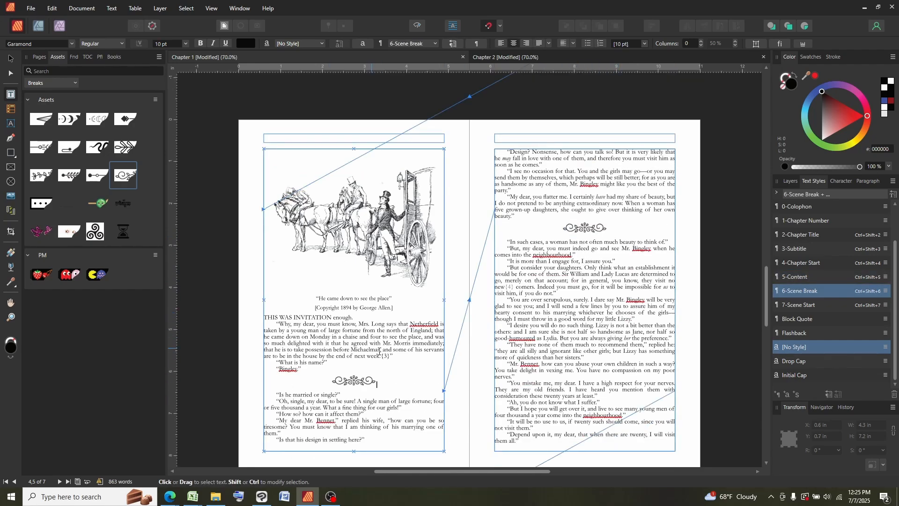
pyautogui.click(800, 276)
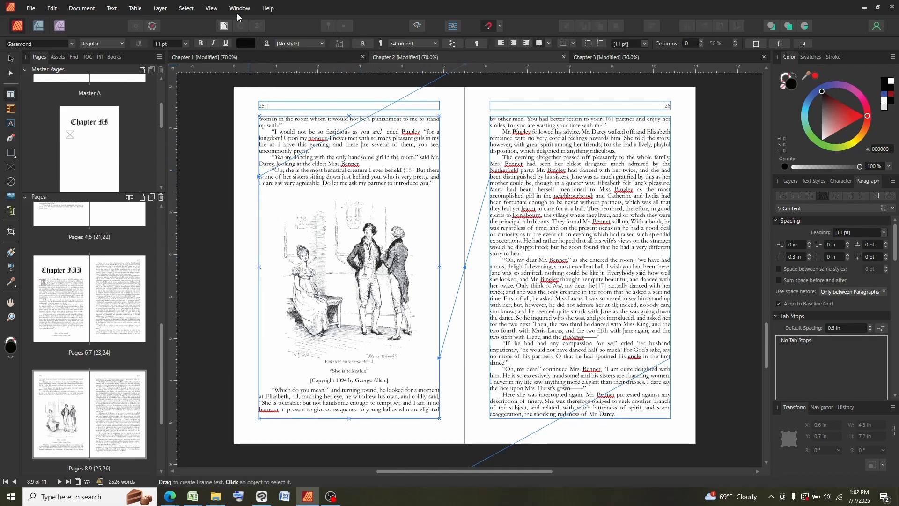
# Show the Pinning panel via Window > Text > Pinning
pyautogui.click(239, 8)
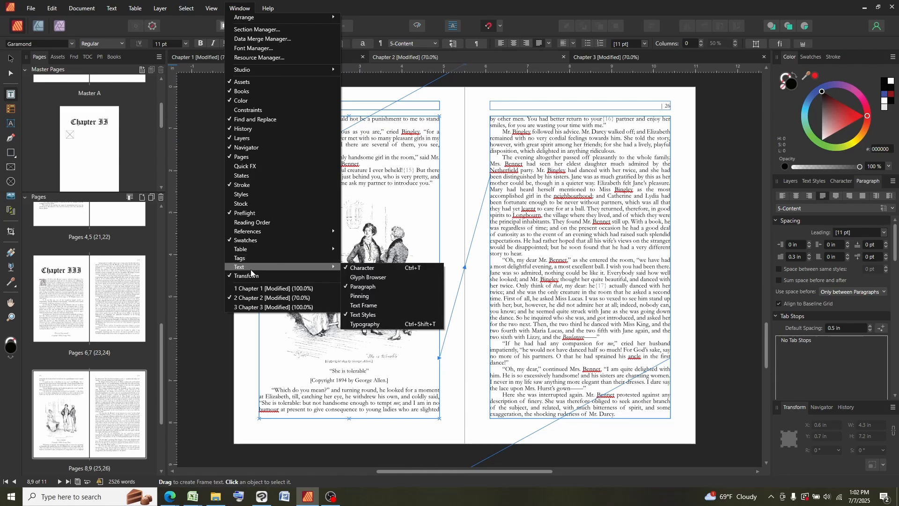
pyautogui.click(360, 296)
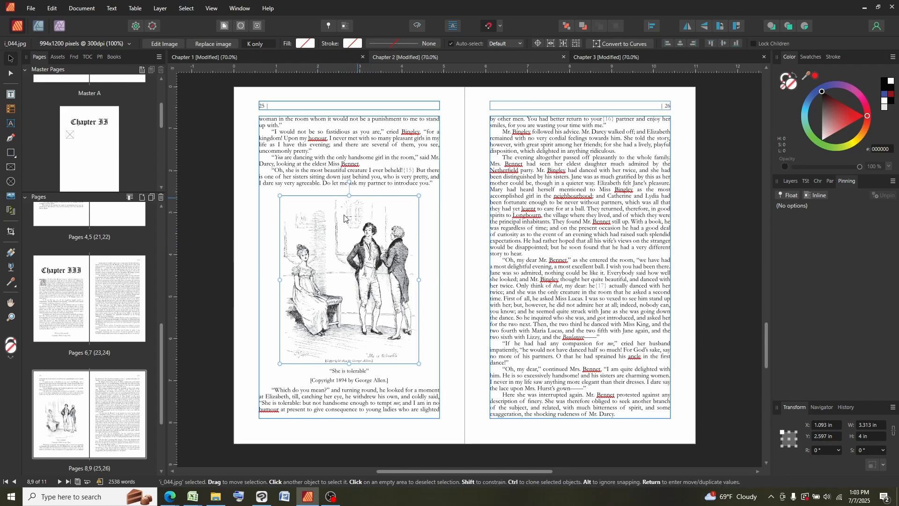
pyautogui.moveTo(327, 269)
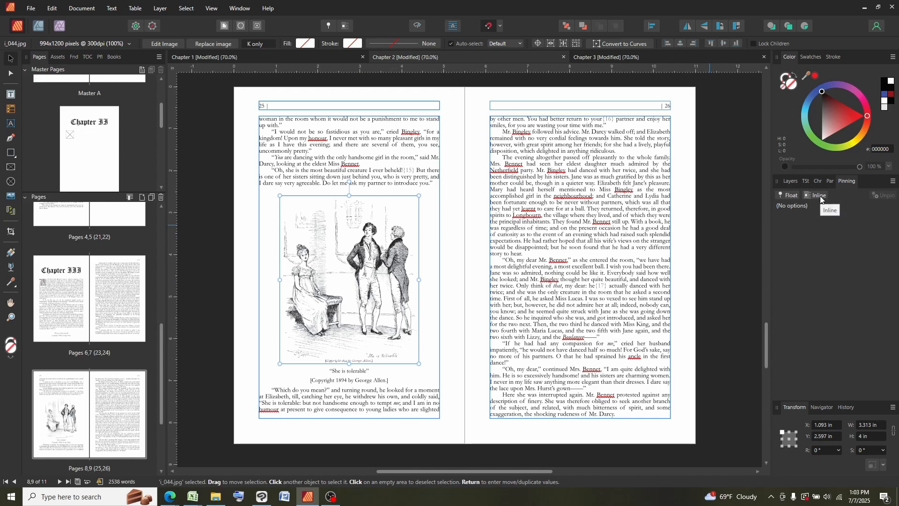
# Pin the illustration Inline, check the Layers panel, unpin it, then pin it Inline again
pyautogui.click(815, 195)
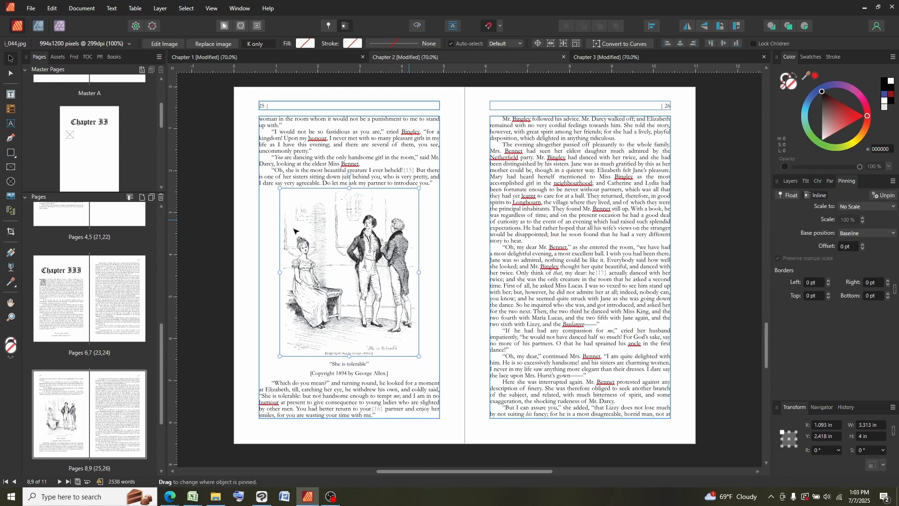
pyautogui.click(441, 251)
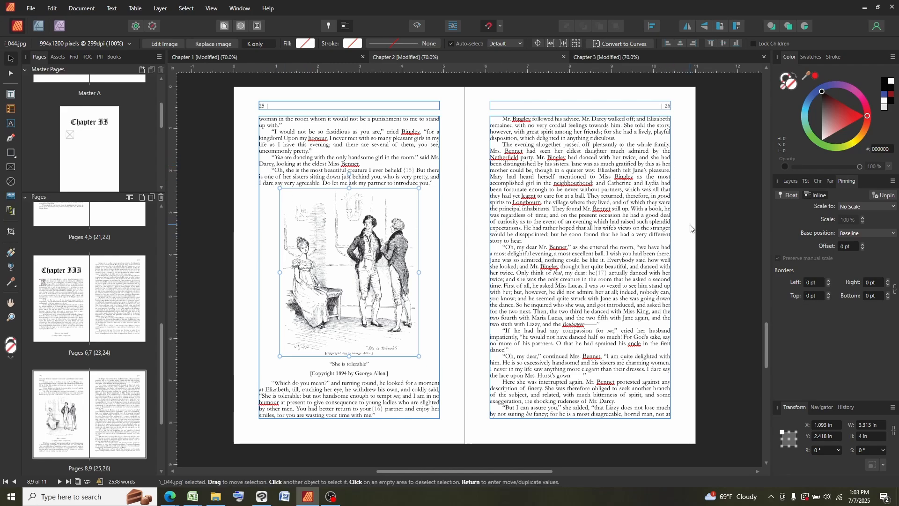
pyautogui.moveTo(797, 184)
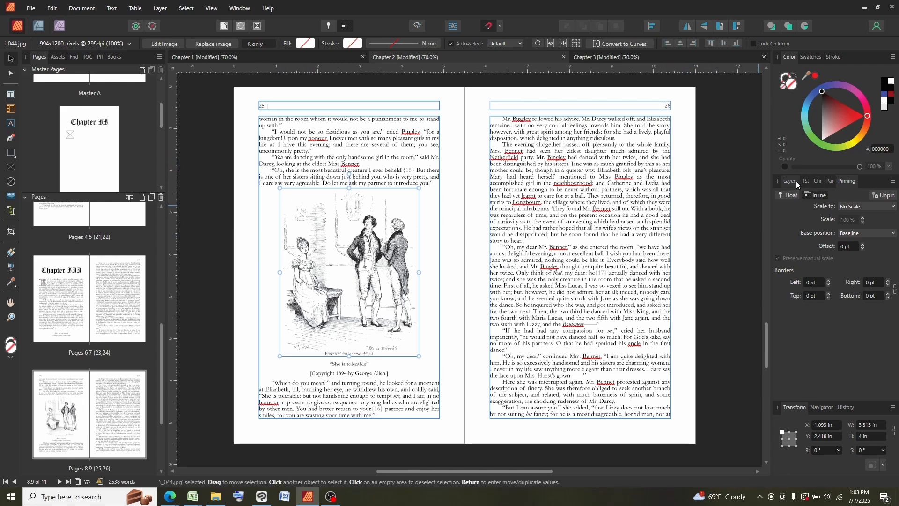
pyautogui.click(790, 181)
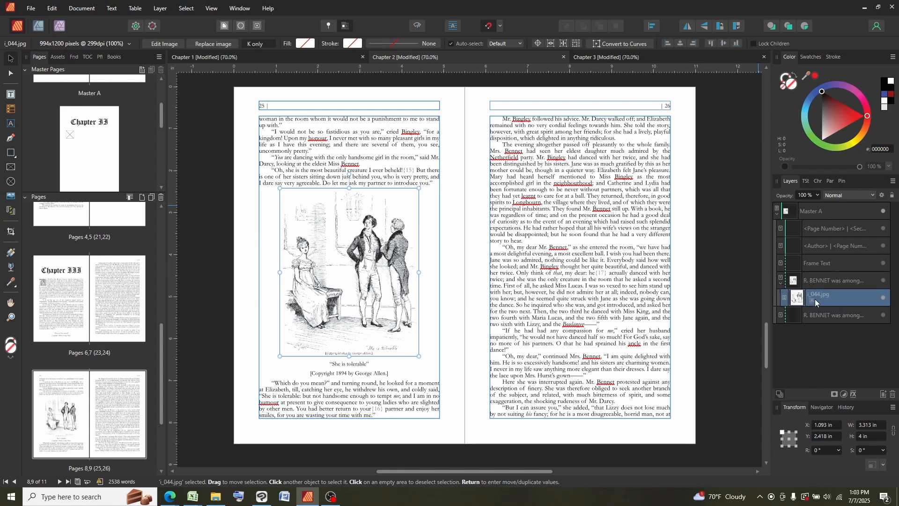
pyautogui.moveTo(815, 303)
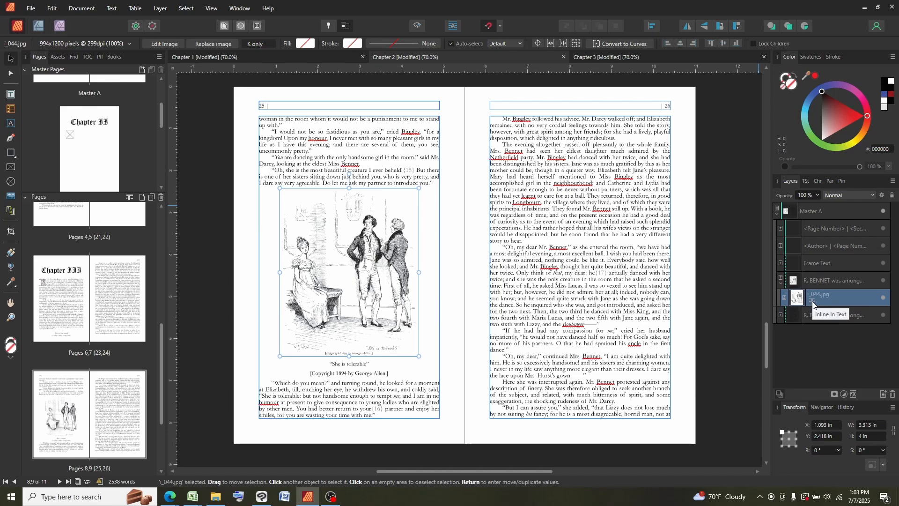
pyautogui.click(847, 180)
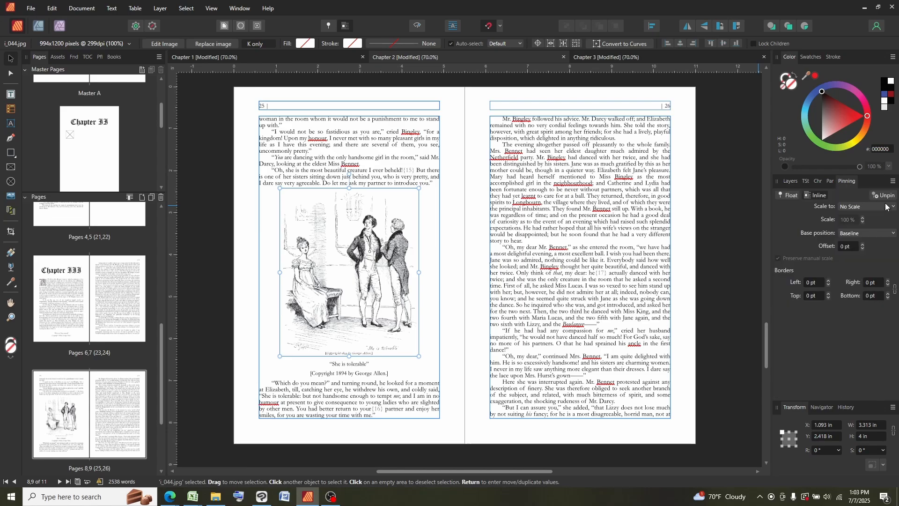
pyautogui.click(790, 181)
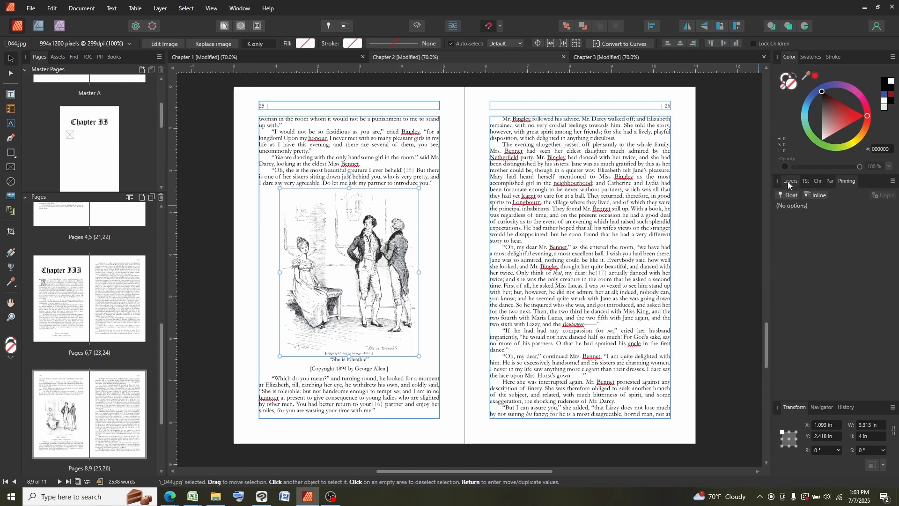
pyautogui.click(790, 181)
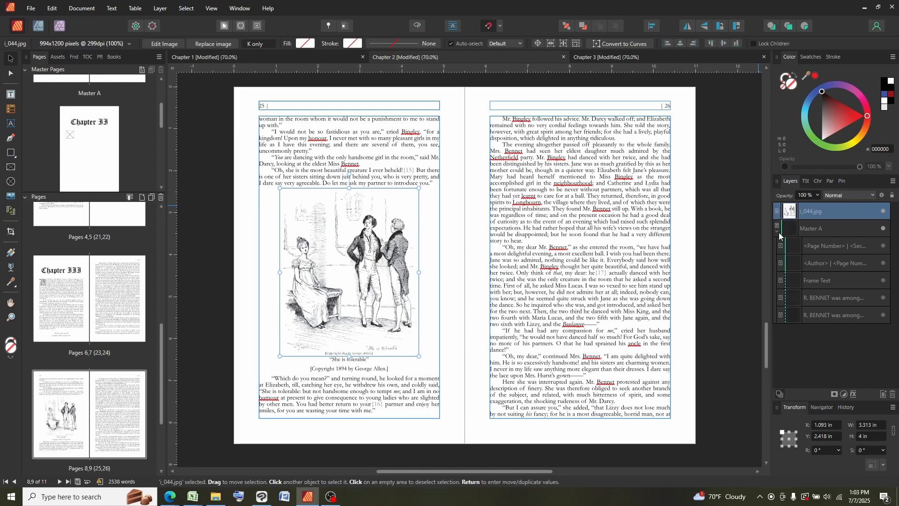
pyautogui.click(847, 180)
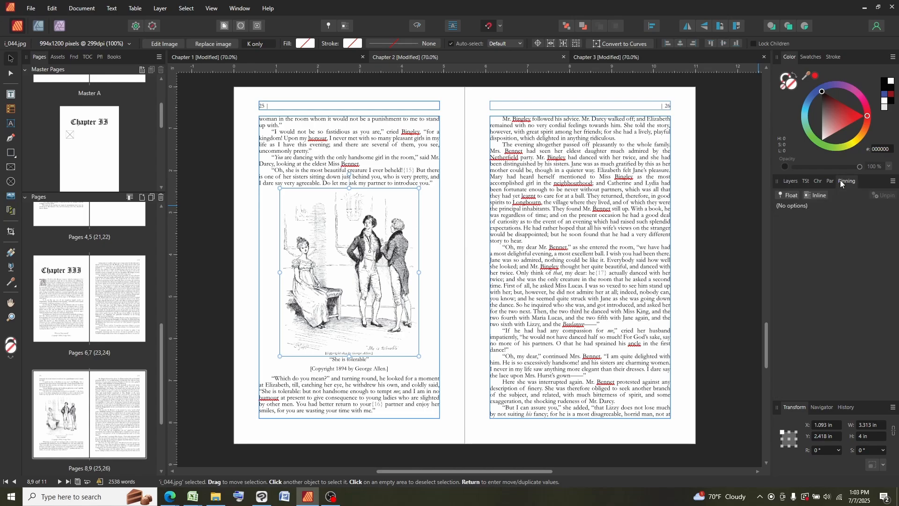
pyautogui.click(848, 180)
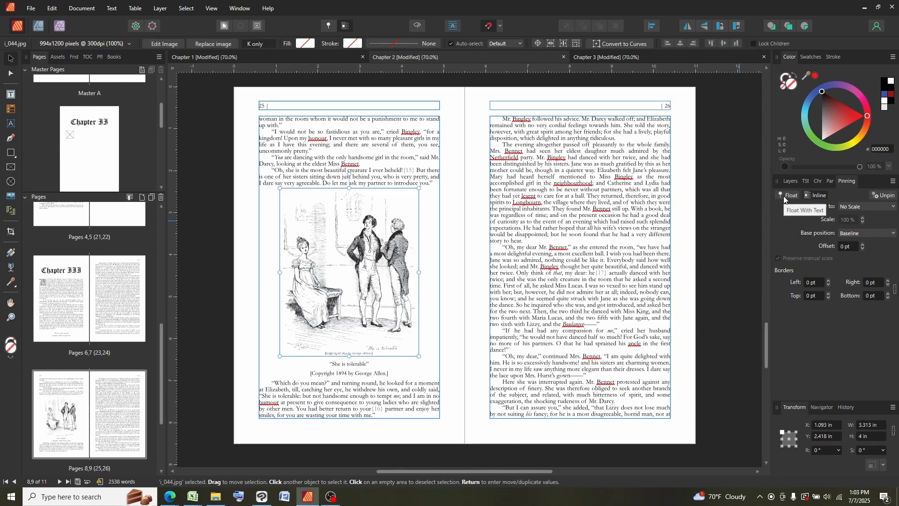
# Set the illustration to Float, shrink it, and apply Tight text wrap
pyautogui.click(810, 195)
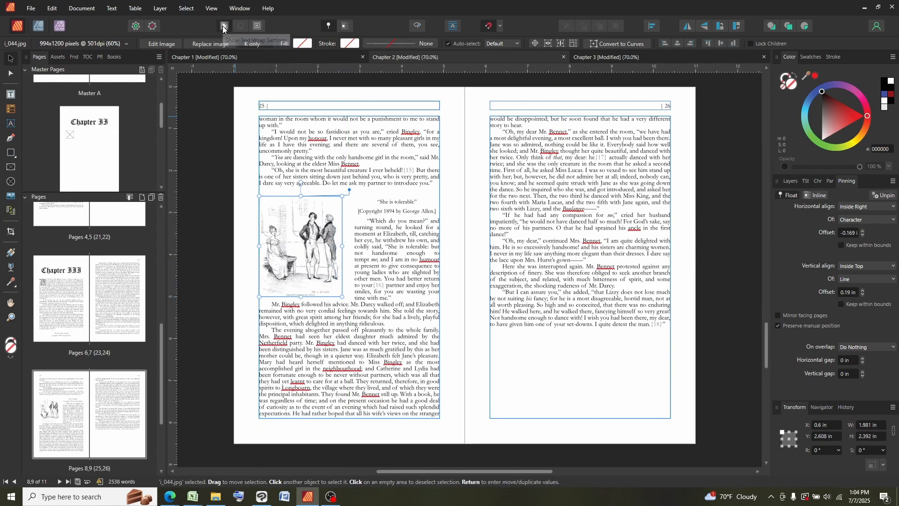
pyautogui.click(223, 26)
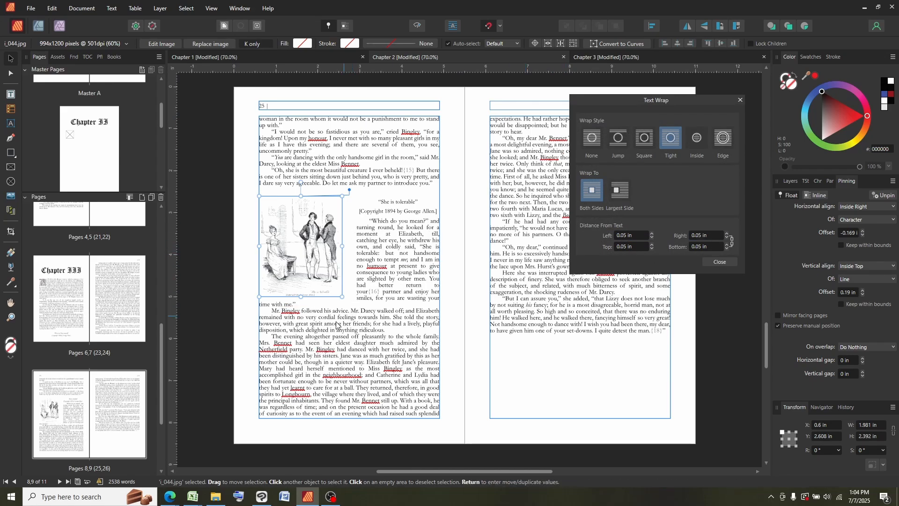
pyautogui.moveTo(751, 251)
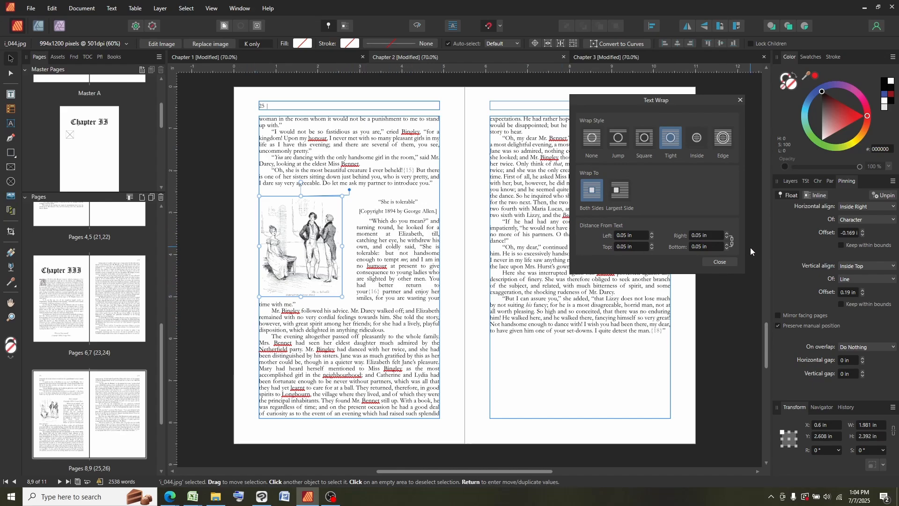
pyautogui.click(719, 262)
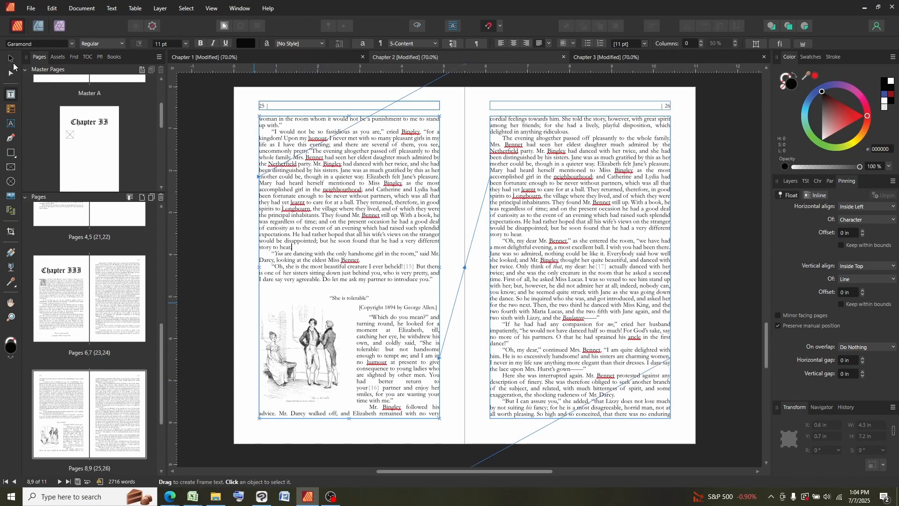
# Switch to the Move Tool and align the illustration Inside Left with 0 offset
pyautogui.click(303, 355)
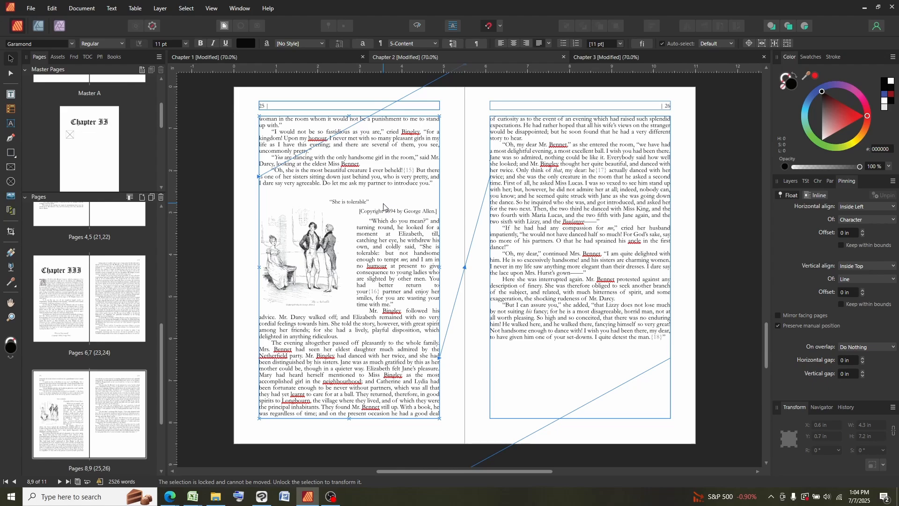
pyautogui.moveTo(337, 452)
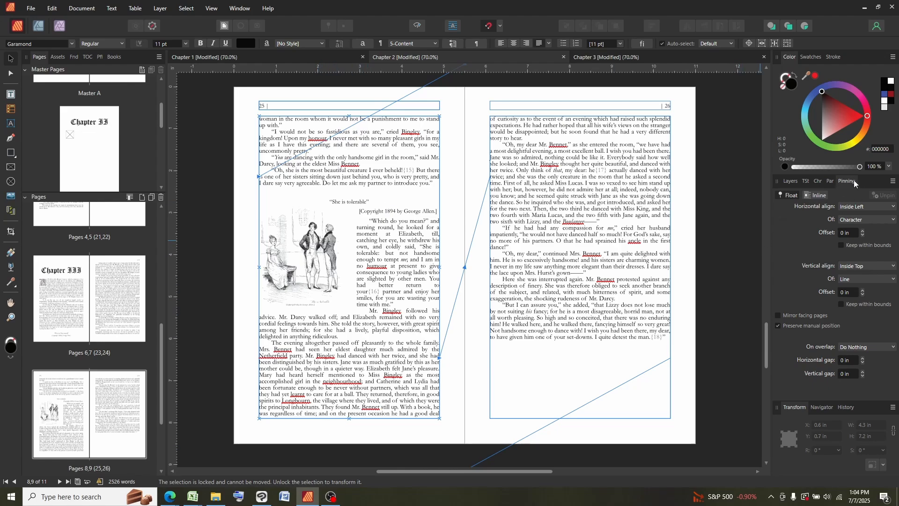
pyautogui.moveTo(804, 182)
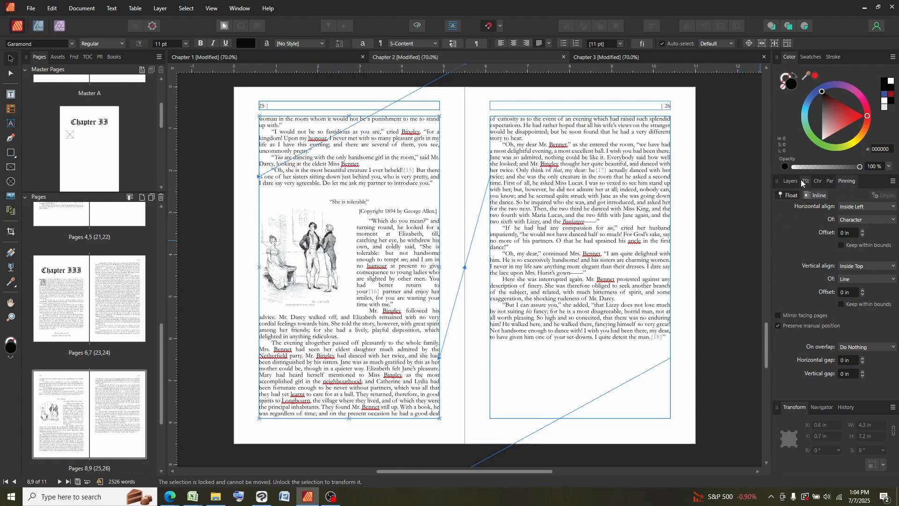